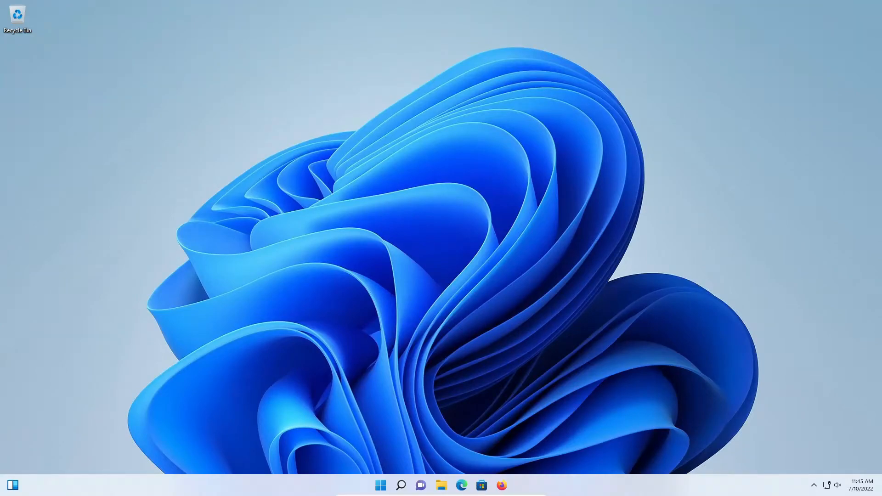
mouse_move(431, 483)
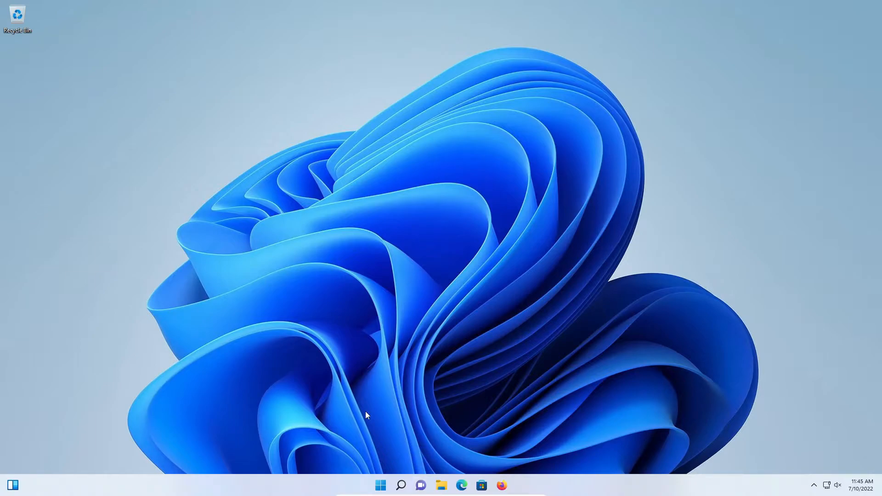
mouse_move(280, 480)
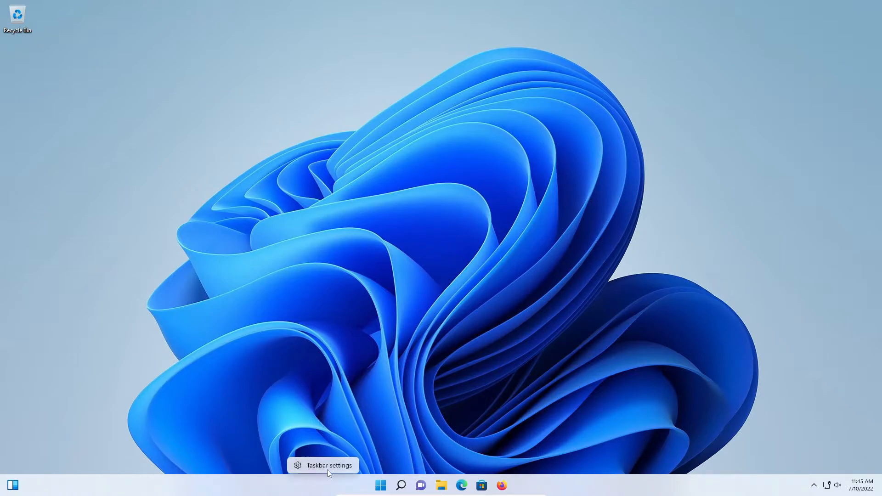
Step: Turn the Chat taskbar item off, briefly toggling Search off and back on
left_click(323, 466)
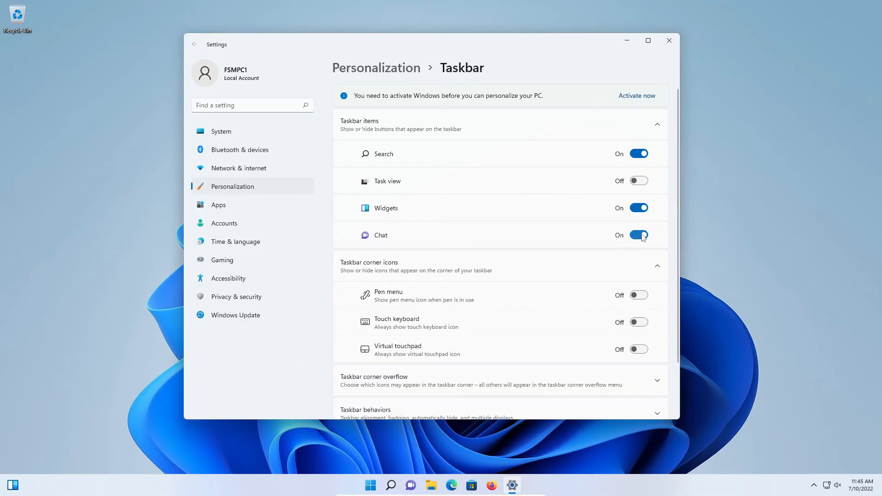
left_click(639, 236)
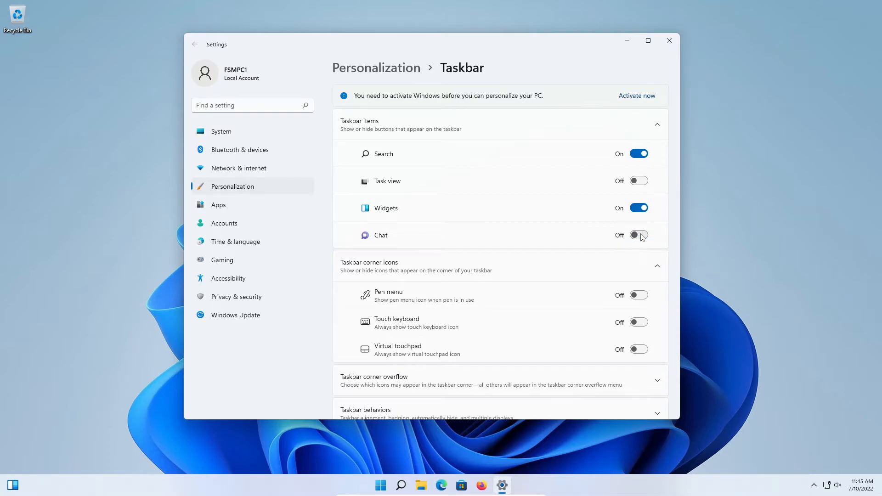
left_click(638, 153)
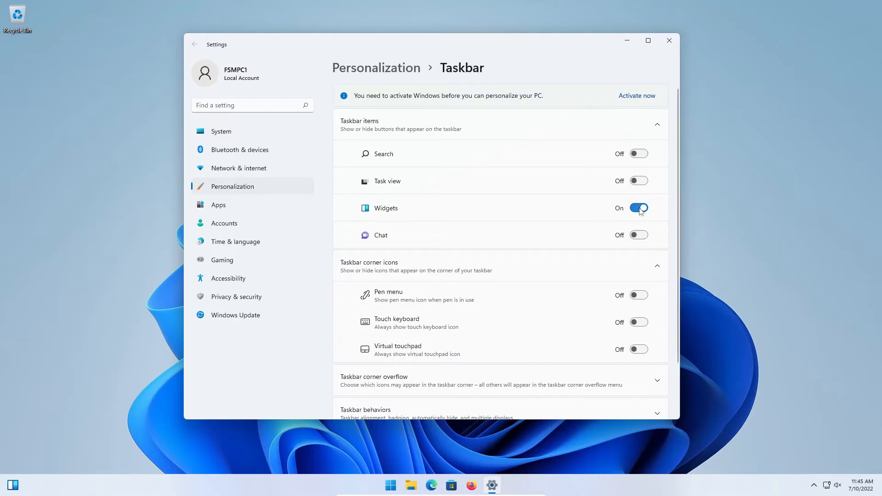
left_click(638, 154)
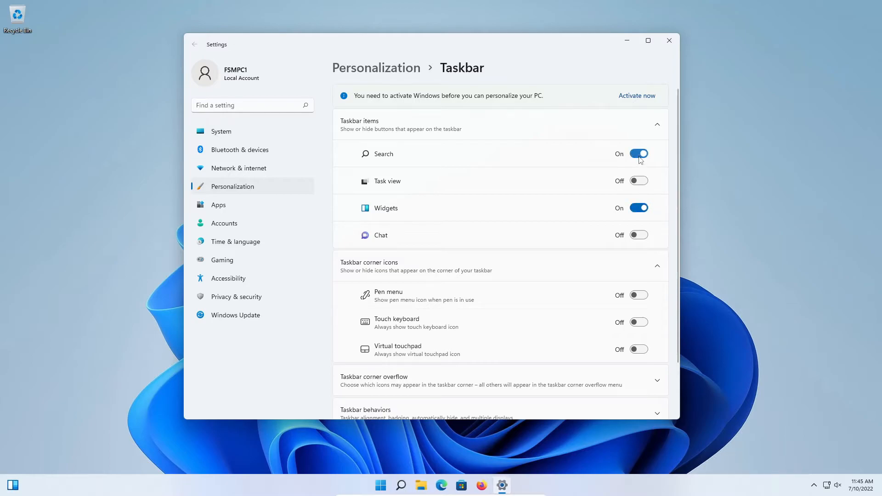